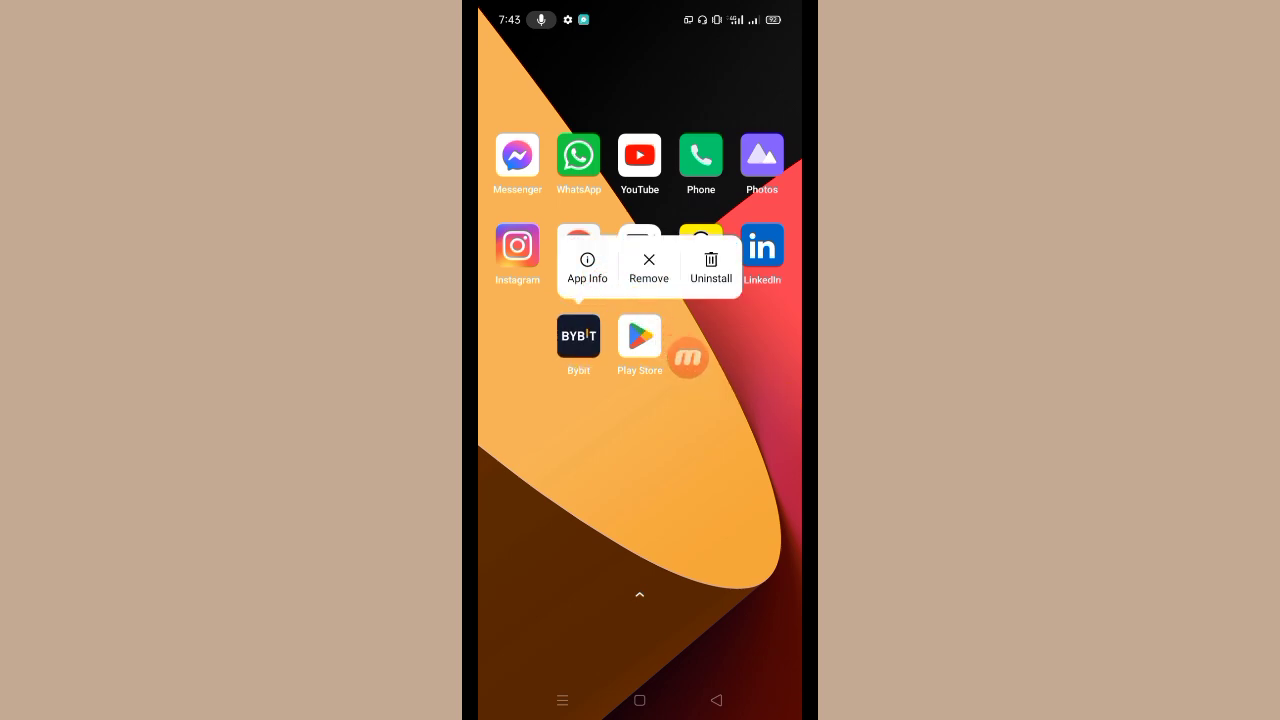
- Reach Bybit's app info and storage usage page showing 15.46 MB data and 213 kB cache
click(588, 268)
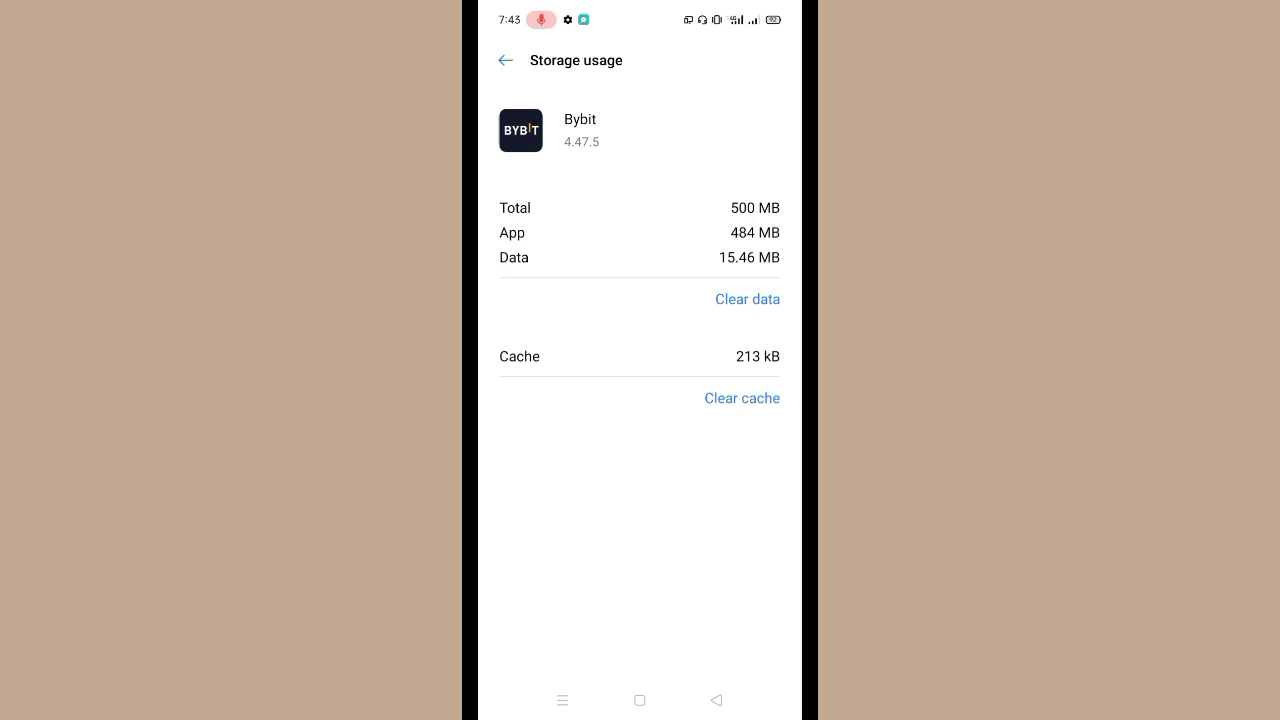
- Clear Bybit's cache and app data, confirming the deletion so cache reads 0 B
click(742, 398)
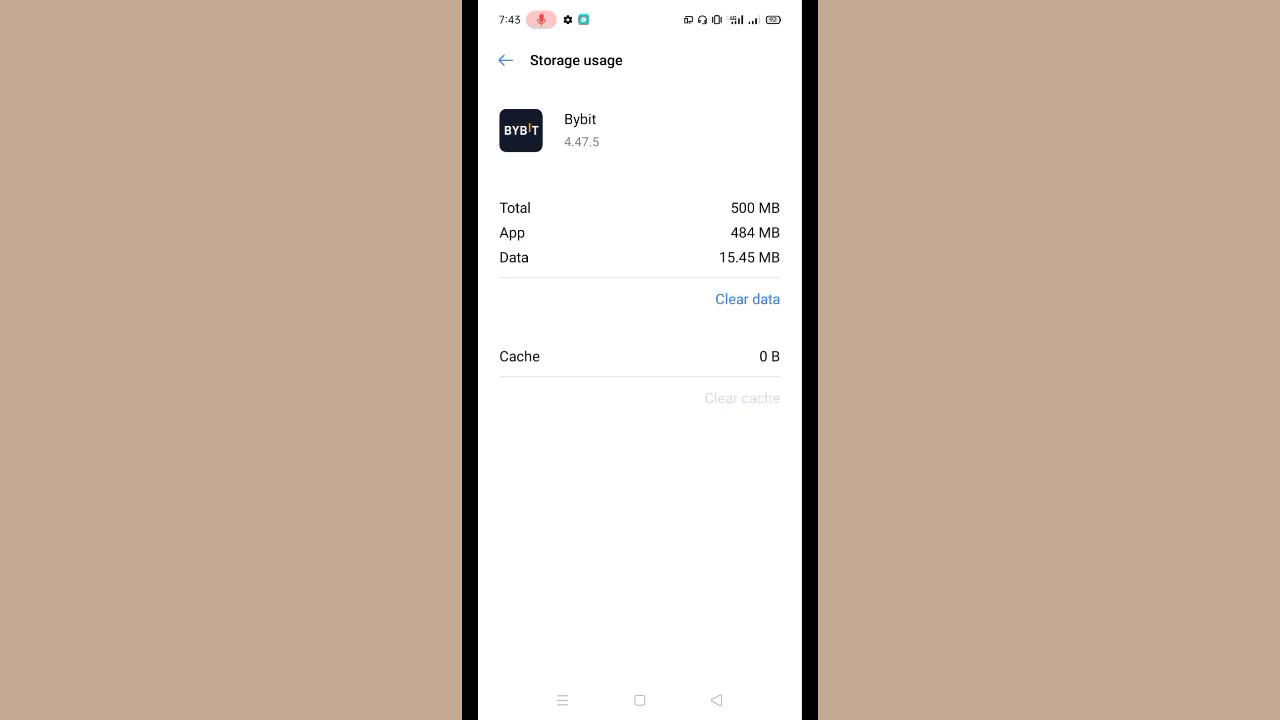
click(748, 300)
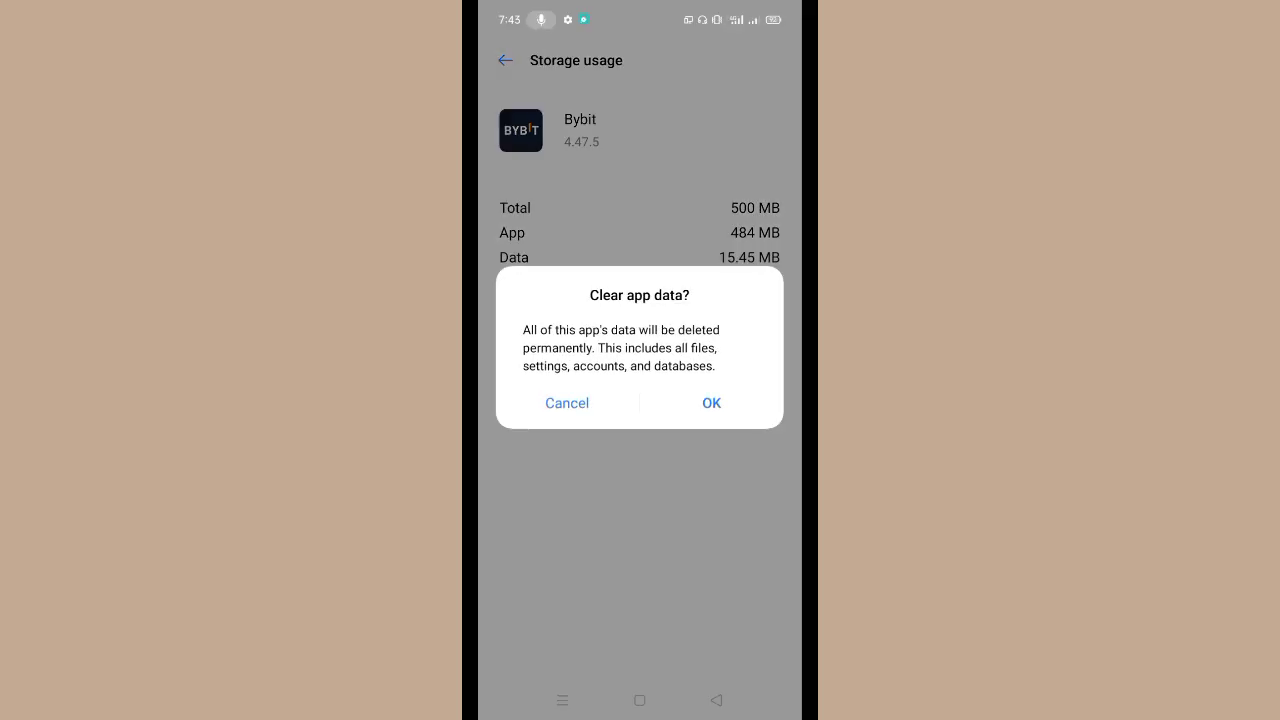
click(712, 402)
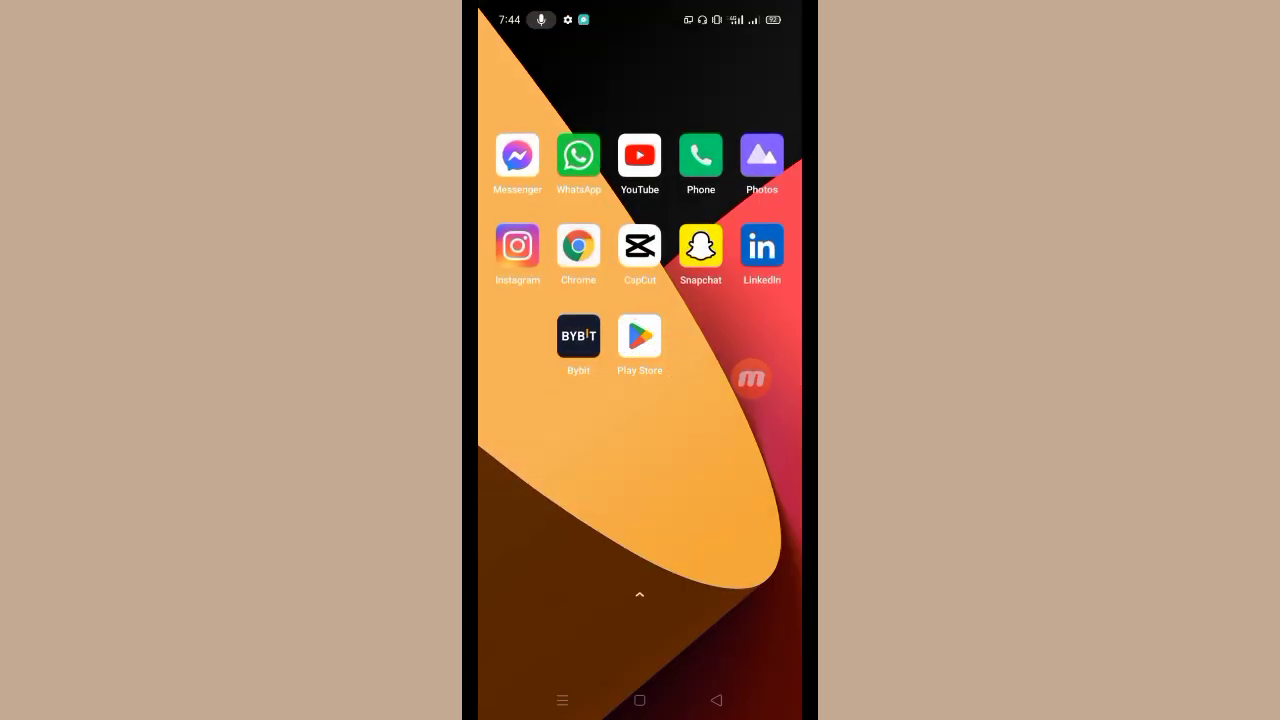
- Launch Play Store and enter 'bybit' in its search bar to get suggestions
click(640, 336)
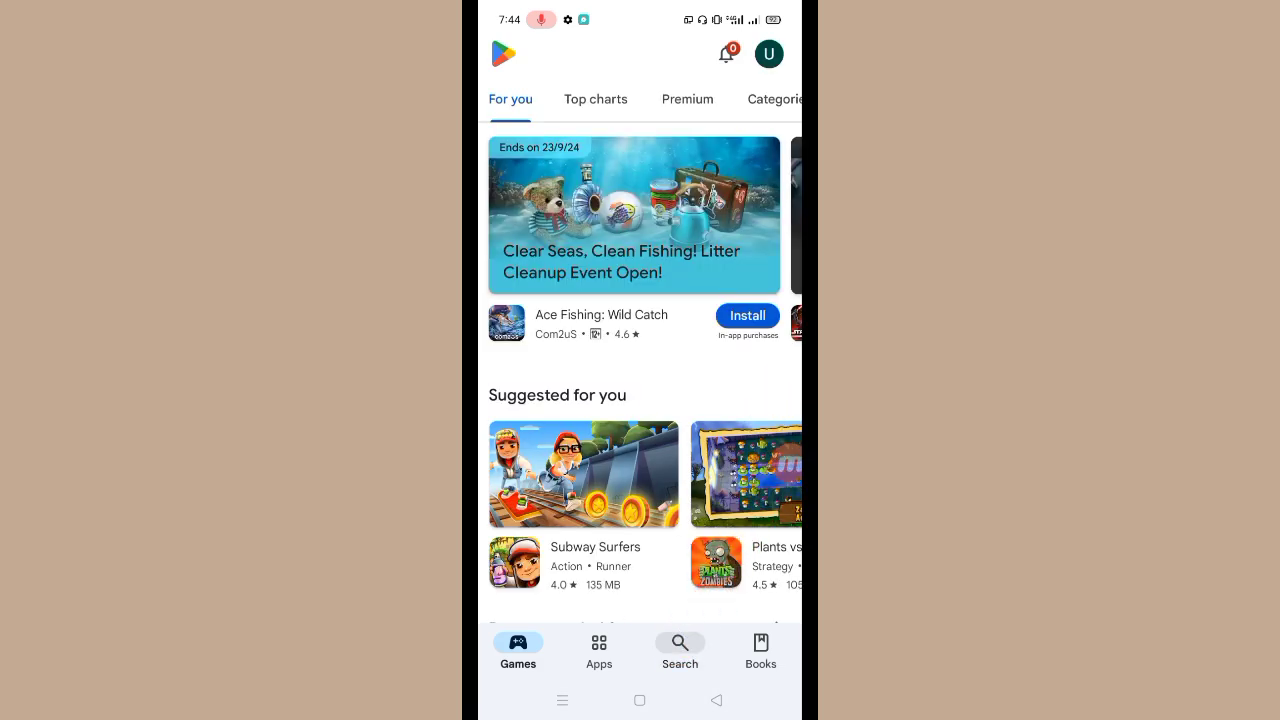
click(680, 644)
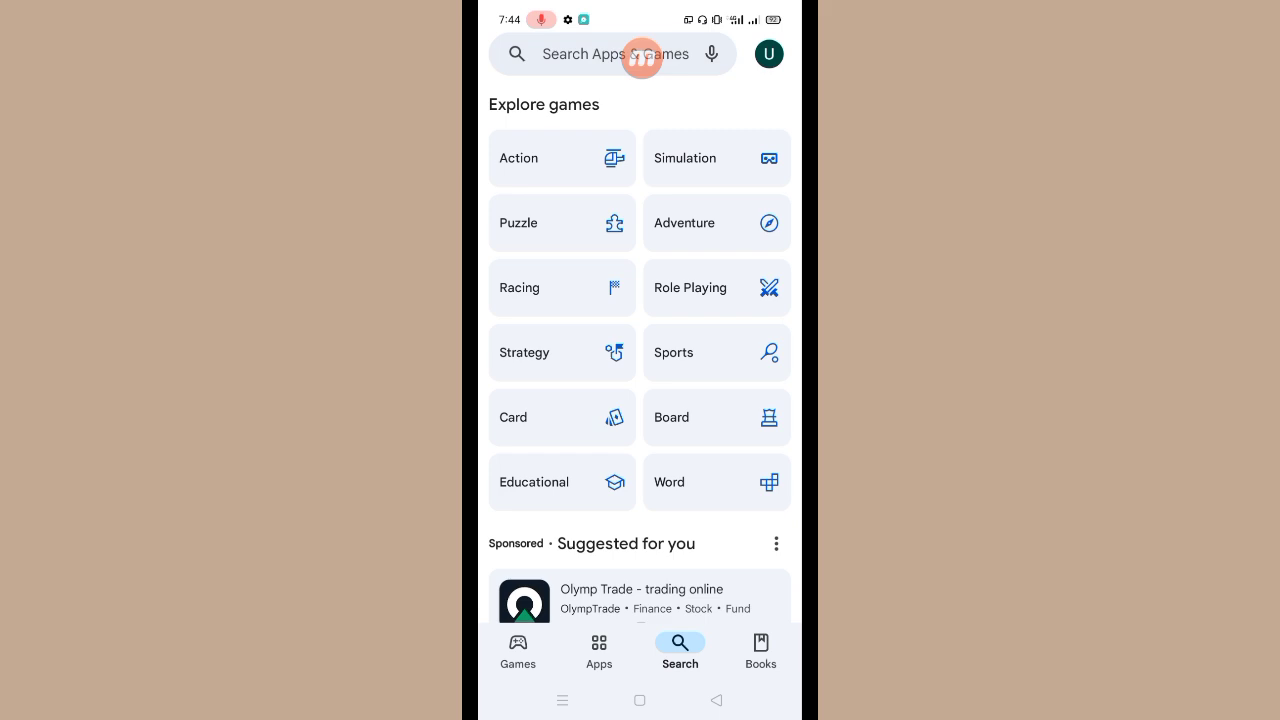
click(600, 54)
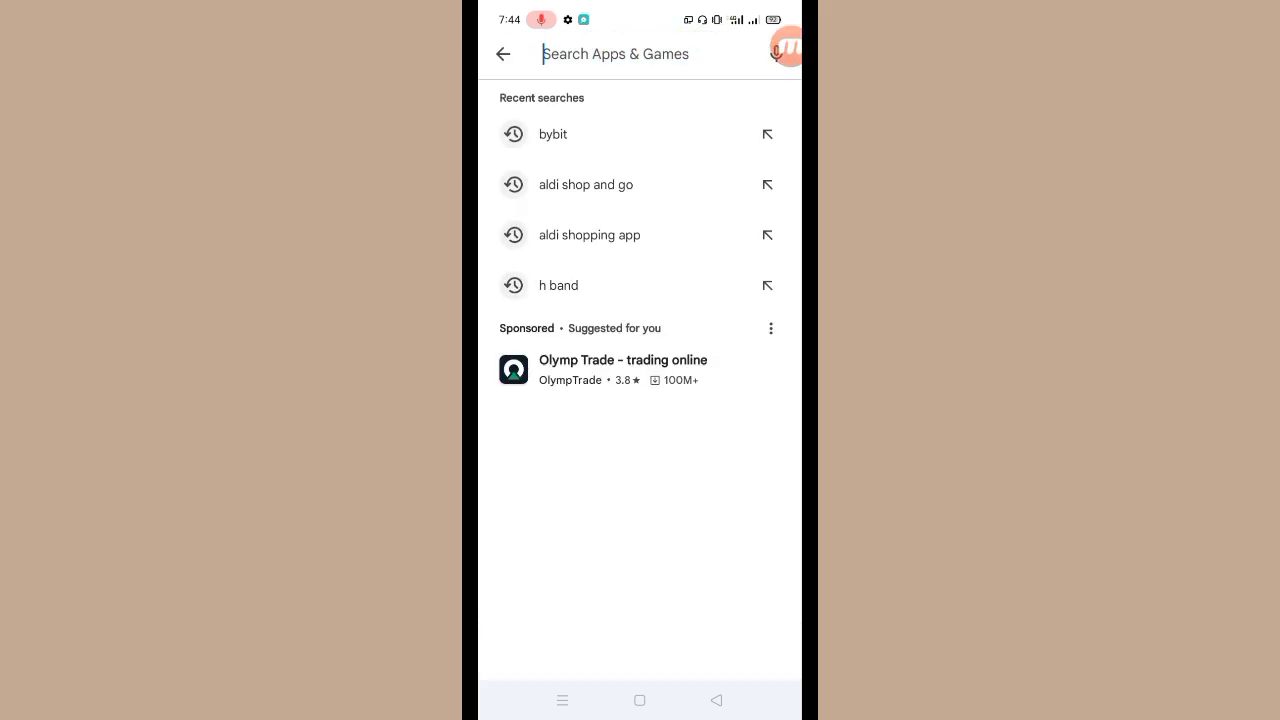
text(bybit)
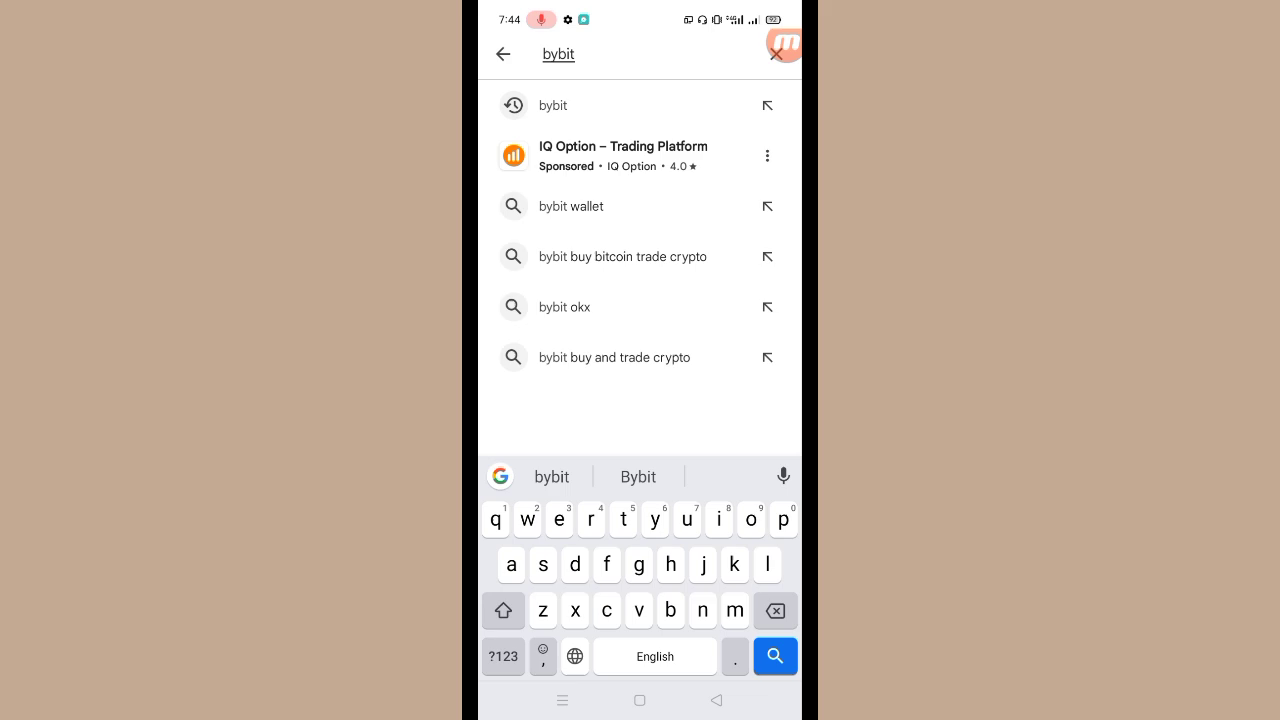
- Run the bybit search and start updating Bybit: Buy Bitcoin & Crypto
click(776, 656)
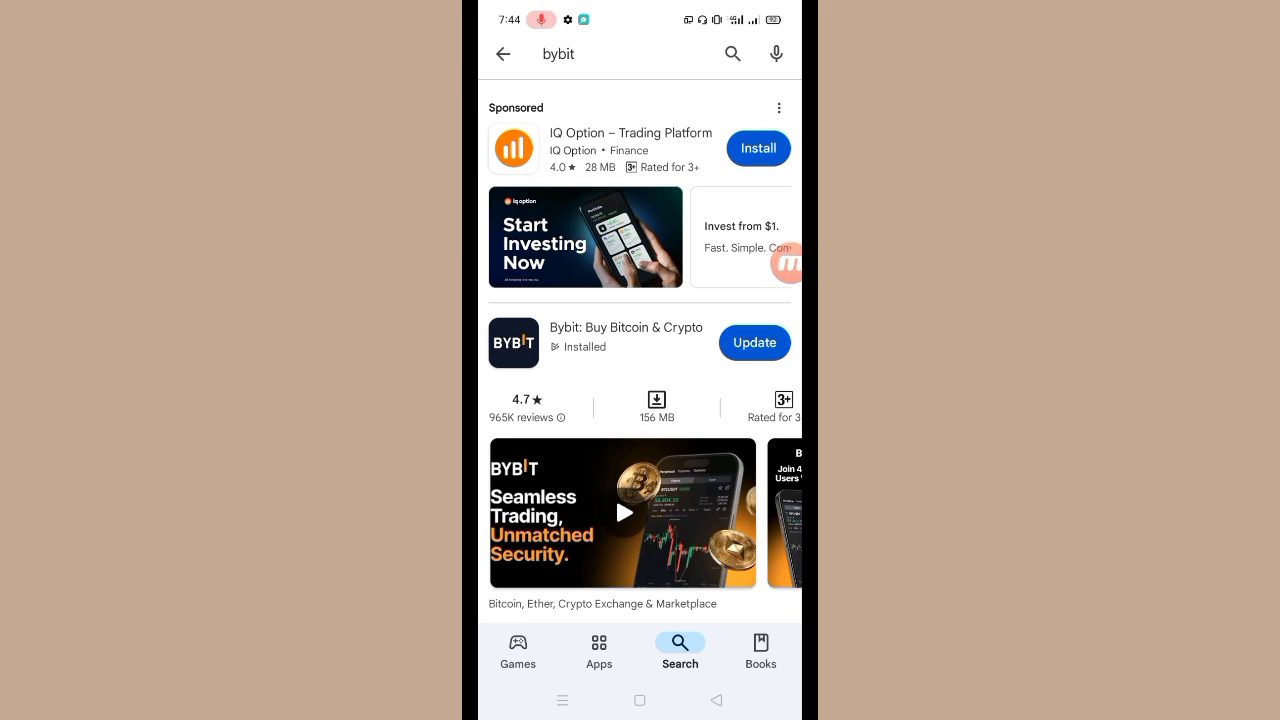
click(754, 344)
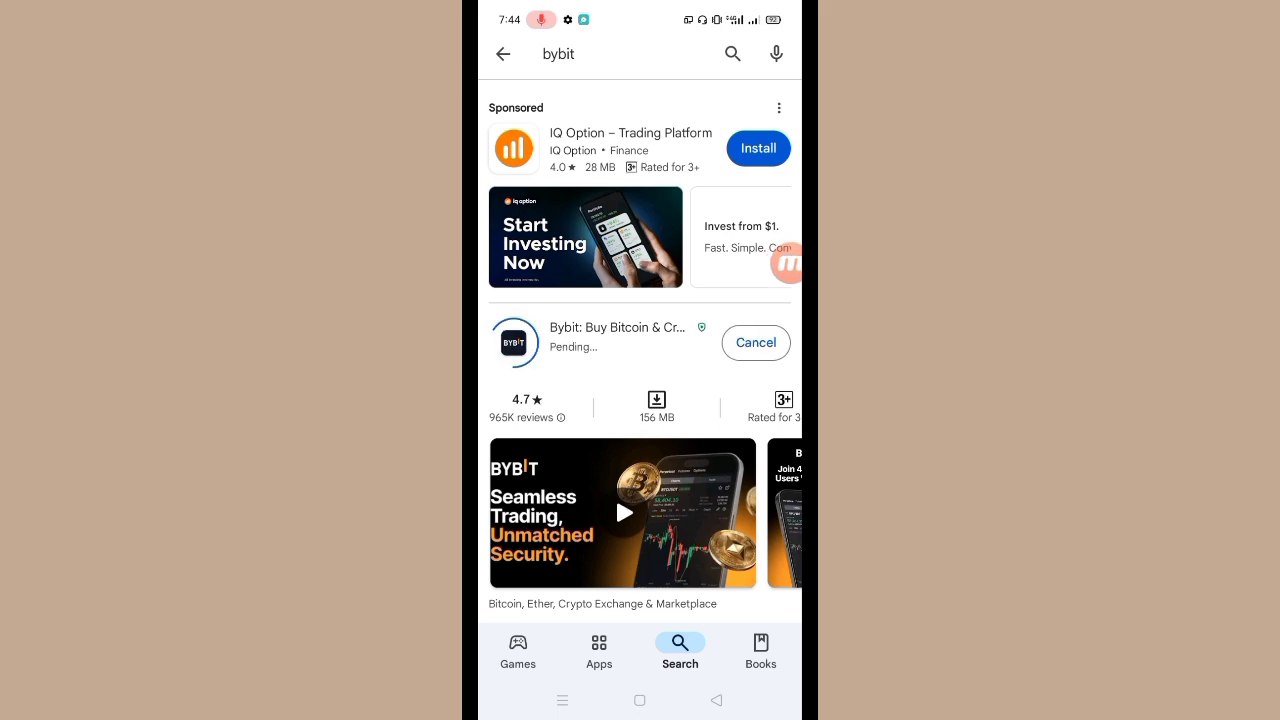